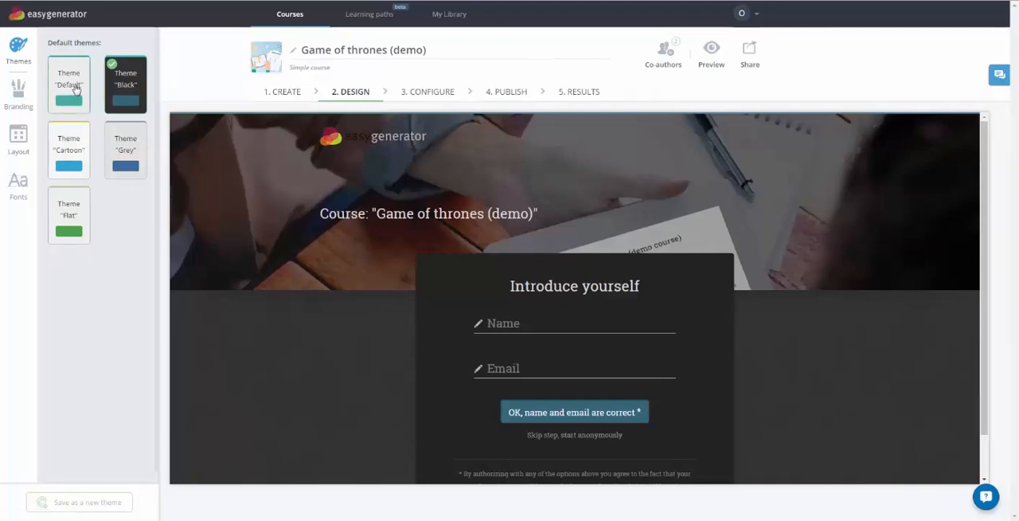
Step: Apply the Default theme card in the Themes panel, replacing the Black theme
left_click(18, 95)
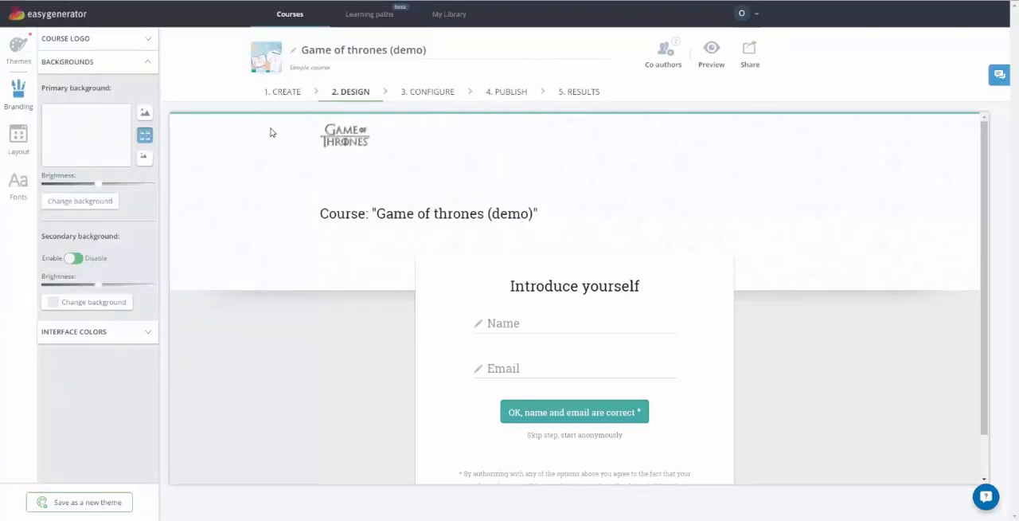
Step: Set the primary background to the wintry wolf-and-warrior image
left_click(145, 113)
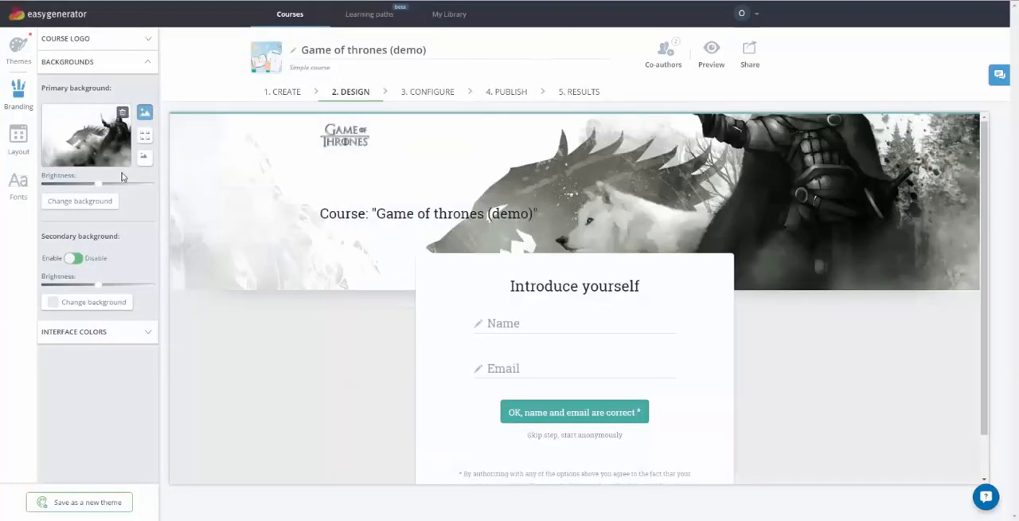